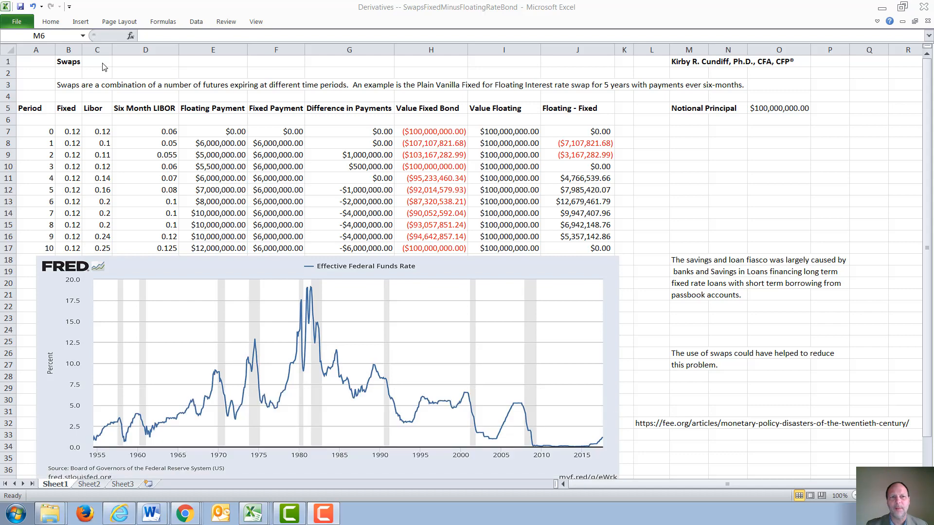
mouse_move(425, 96)
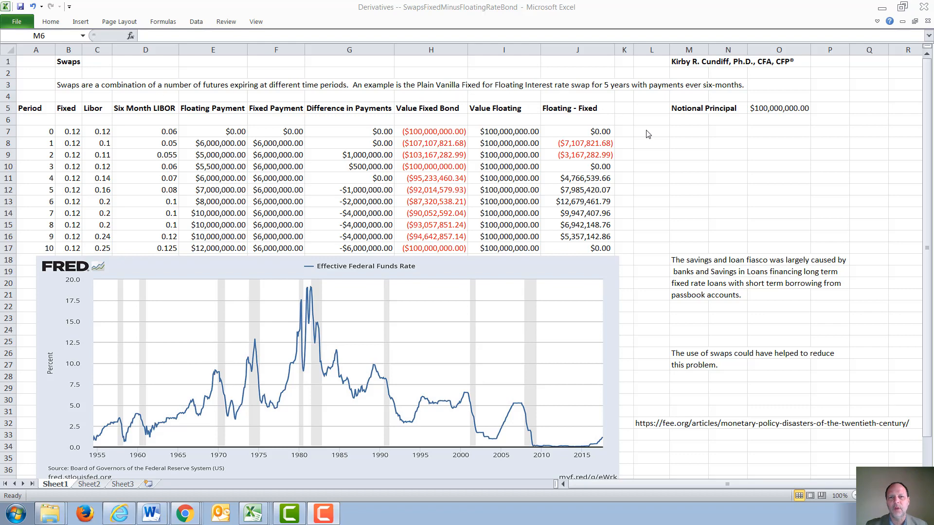
mouse_move(447, 314)
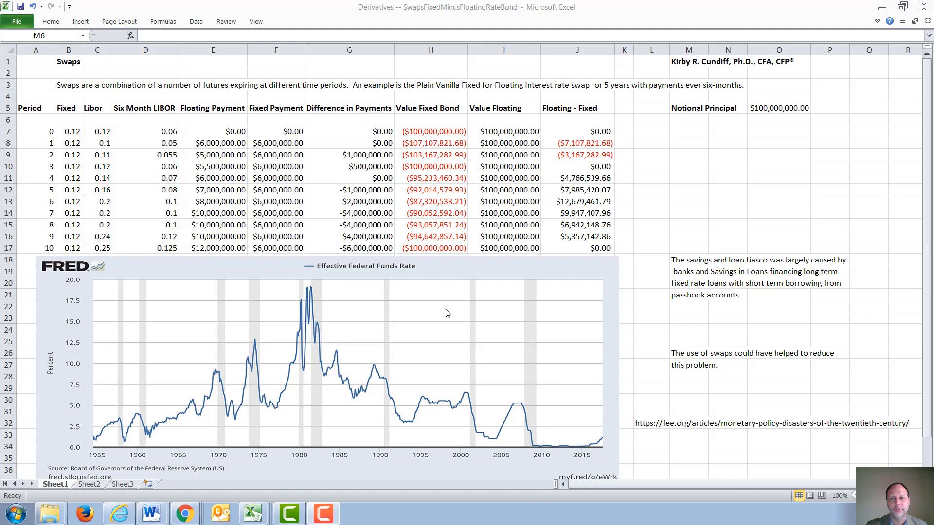
mouse_move(328, 401)
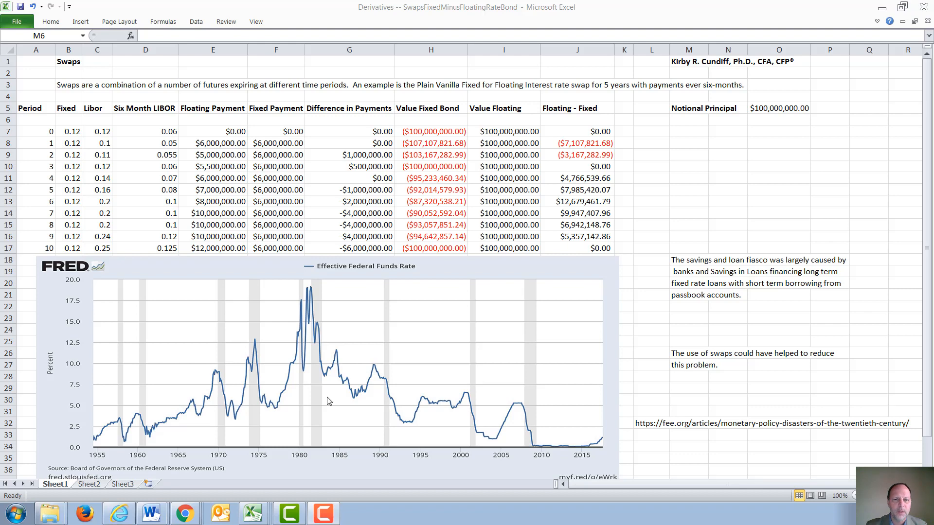
mouse_move(320, 414)
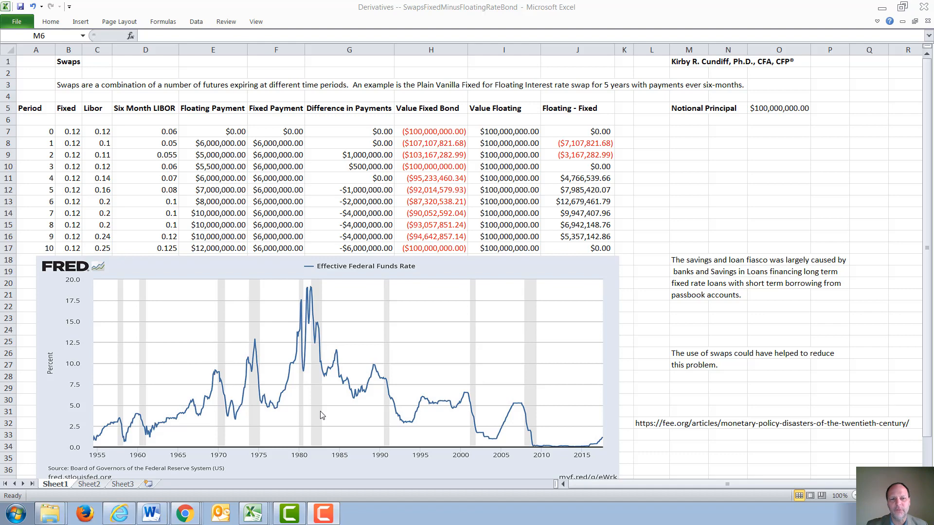
mouse_move(305, 421)
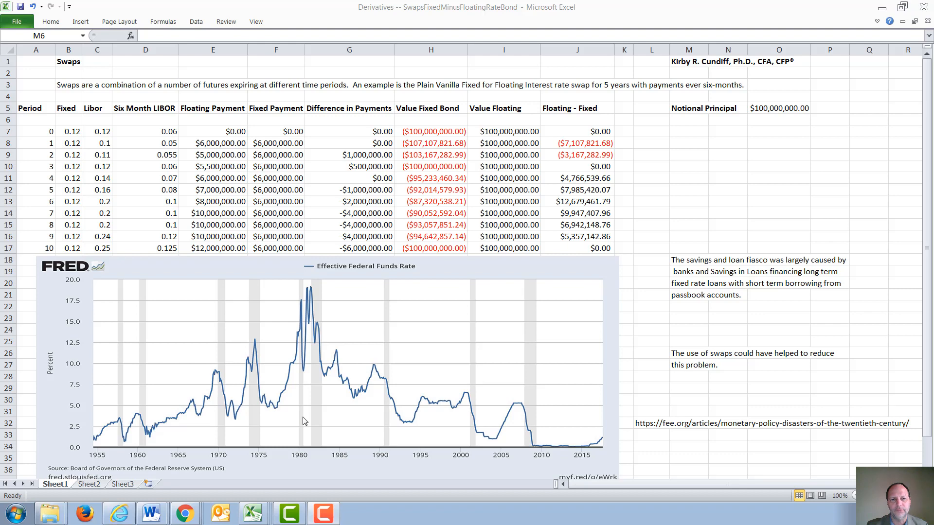
mouse_move(84, 411)
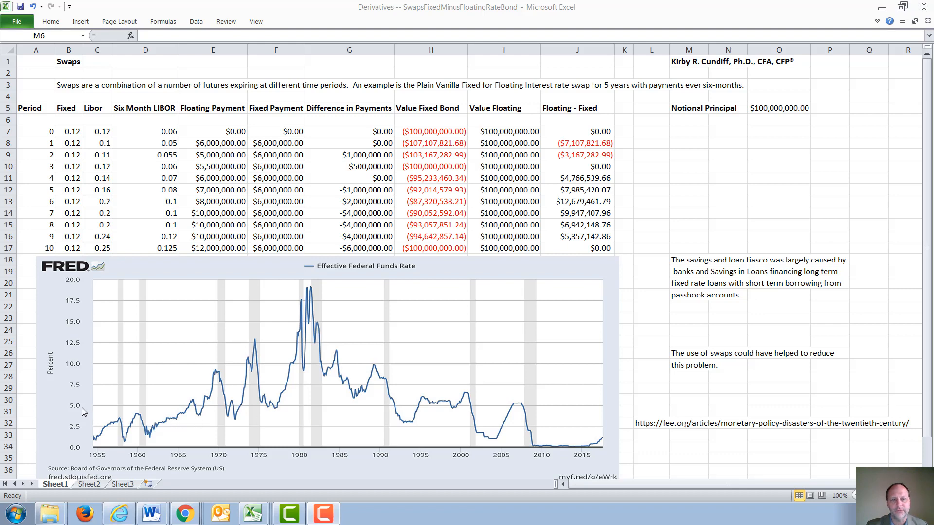
mouse_move(142, 409)
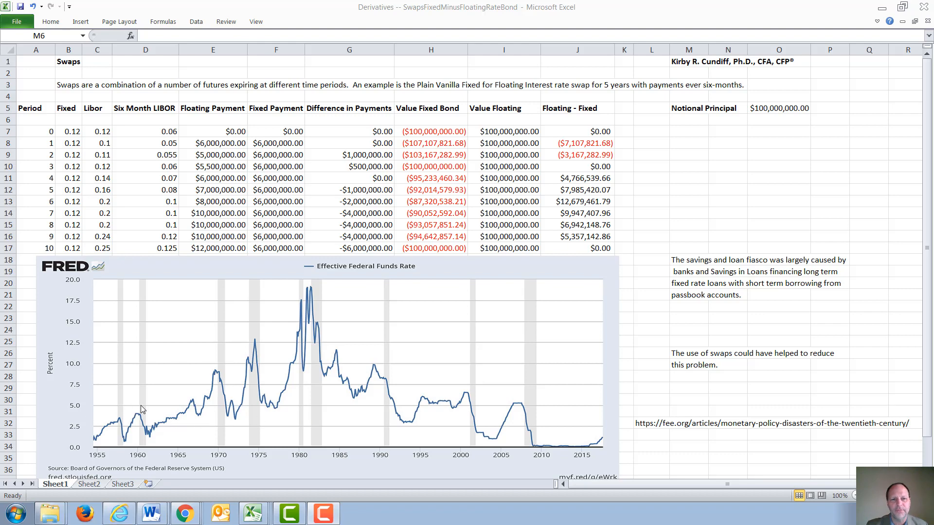
mouse_move(142, 447)
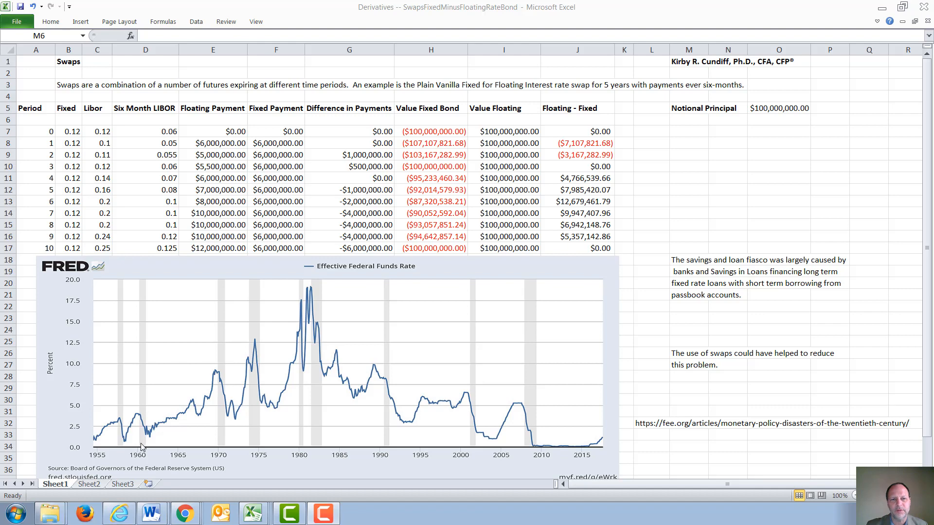
mouse_move(78, 413)
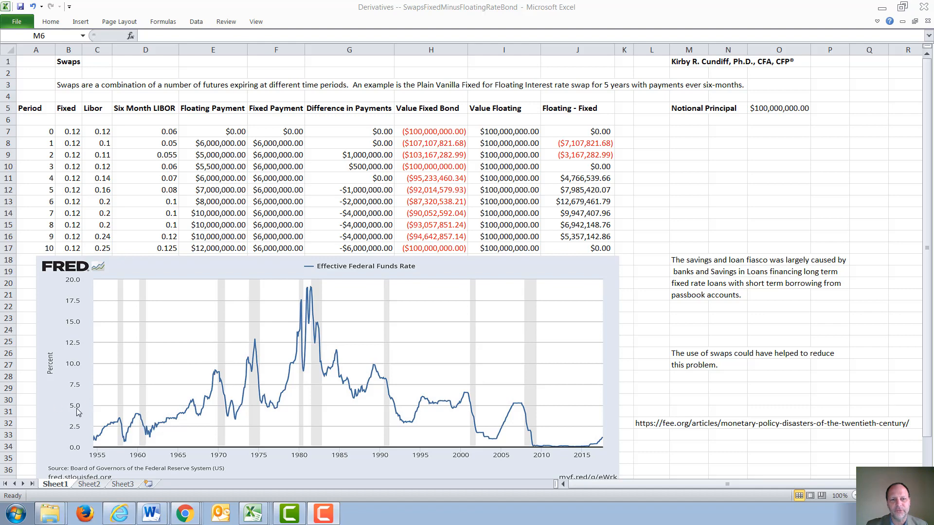
mouse_move(142, 410)
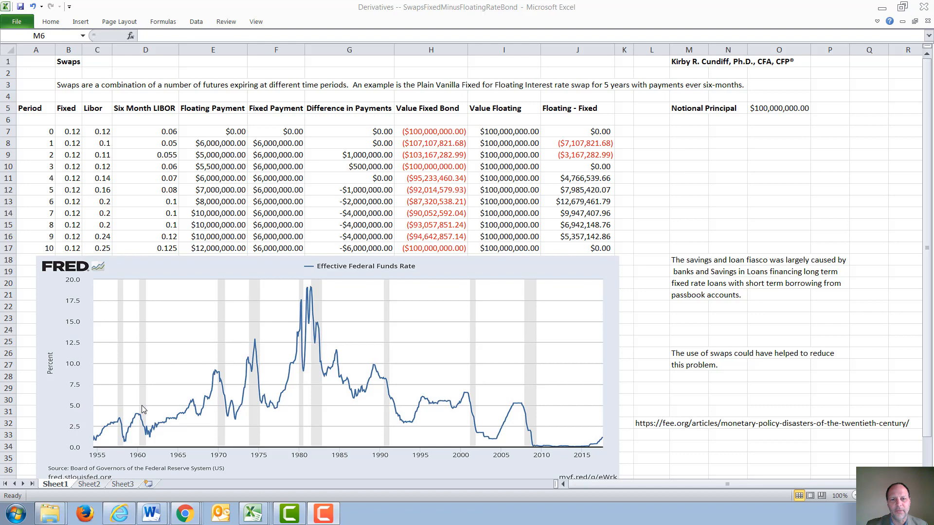
mouse_move(386, 402)
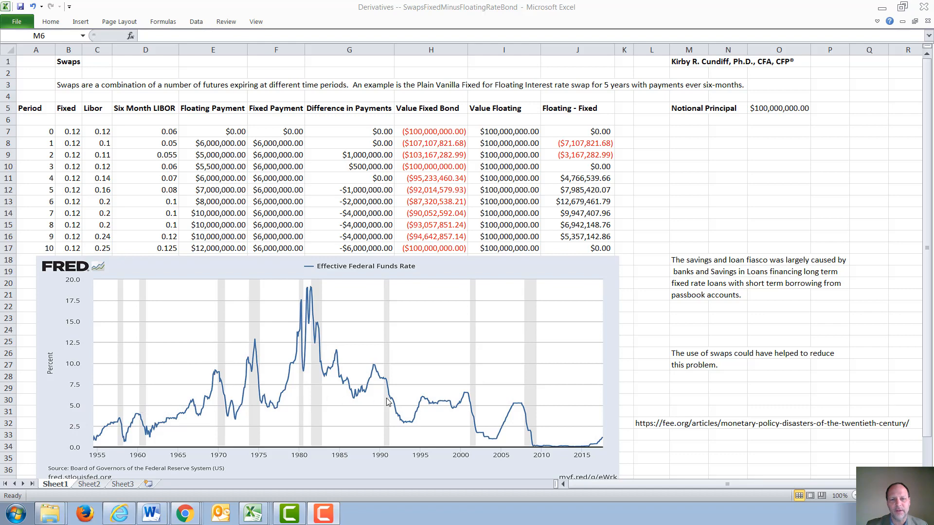
mouse_move(195, 434)
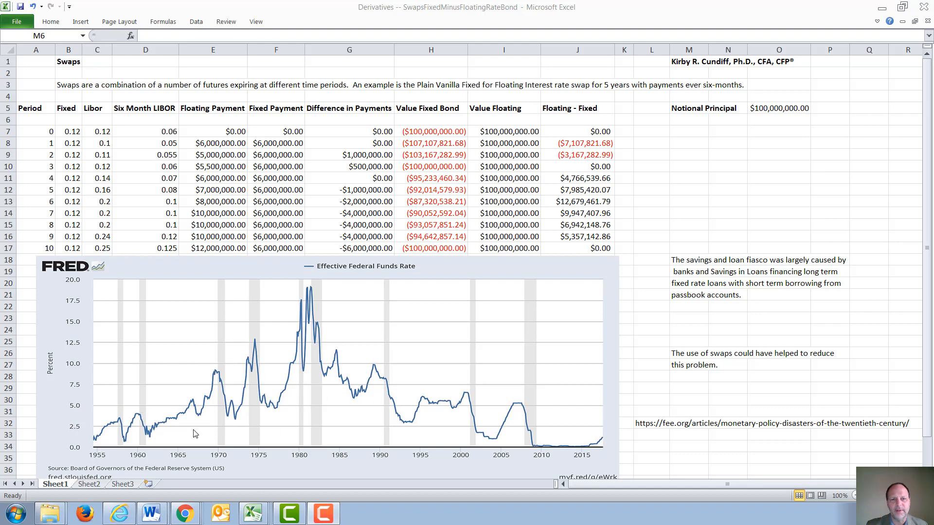
mouse_move(238, 386)
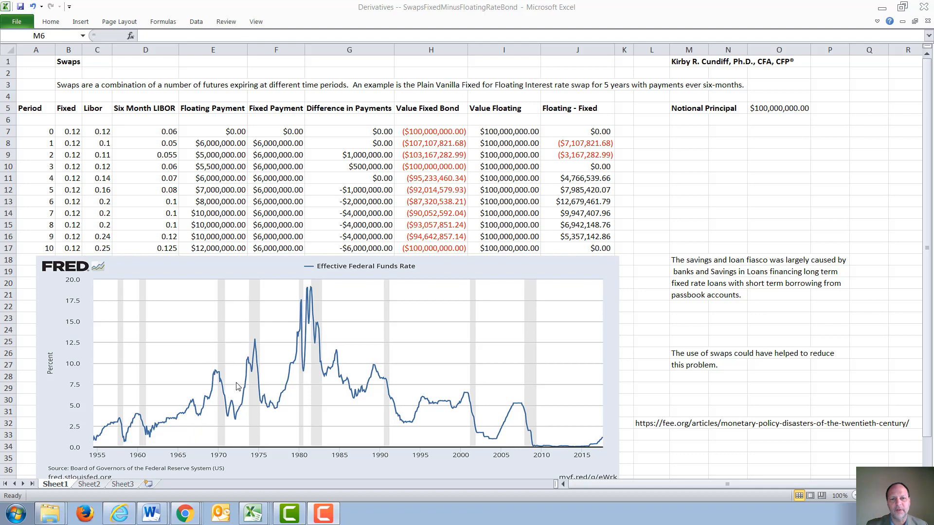
mouse_move(302, 400)
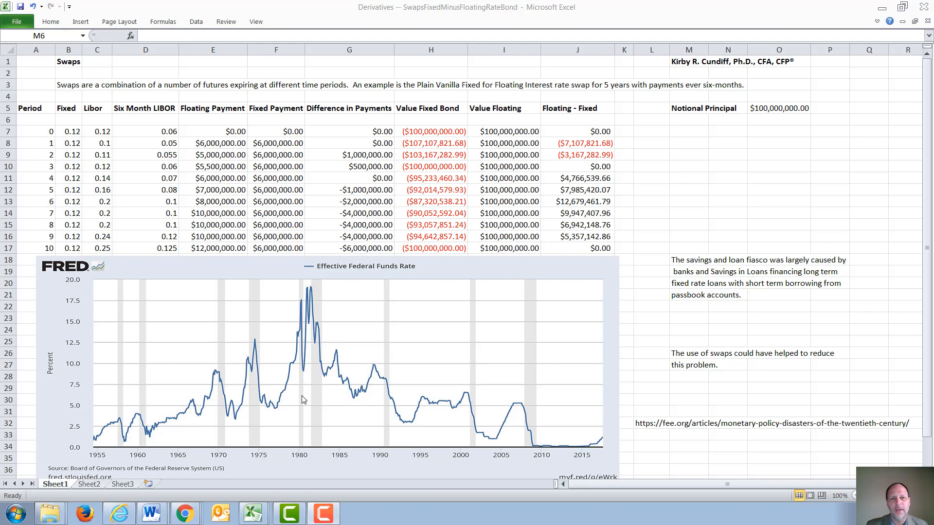
mouse_move(266, 370)
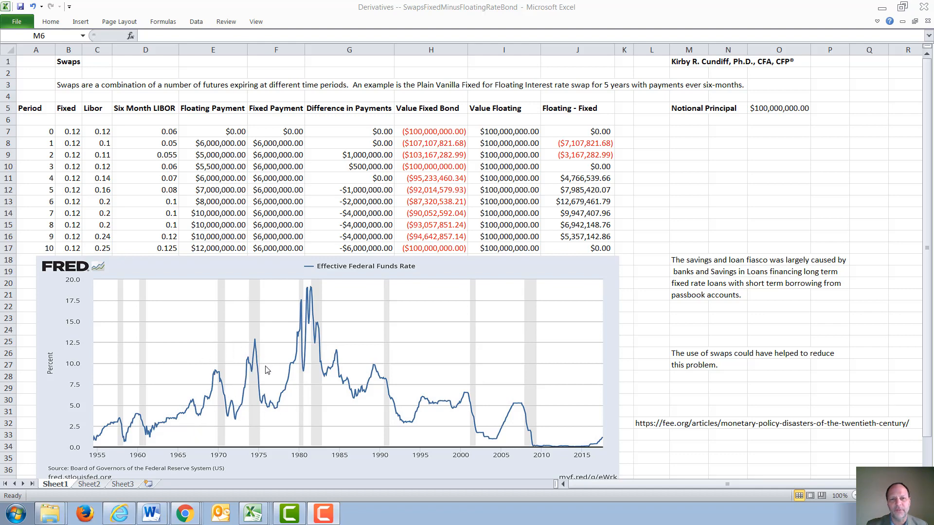
mouse_move(277, 351)
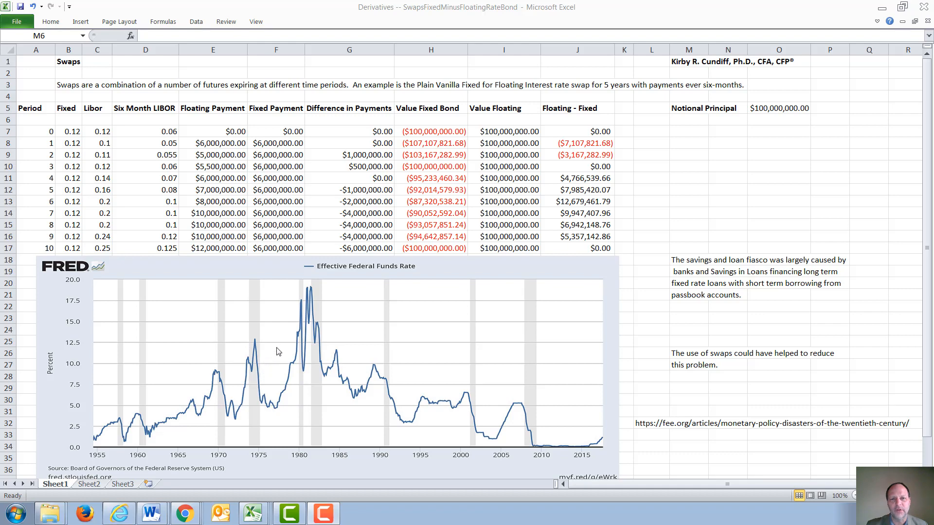
mouse_move(333, 322)
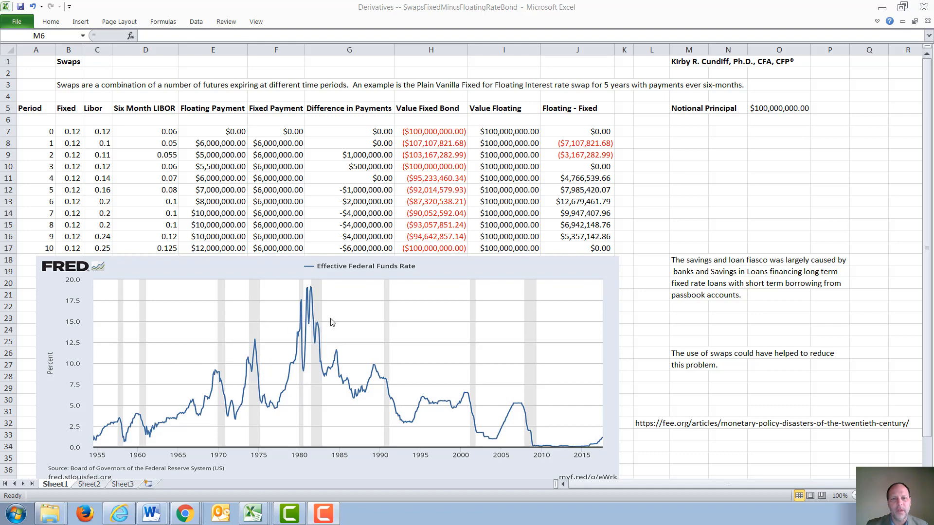
mouse_move(310, 295)
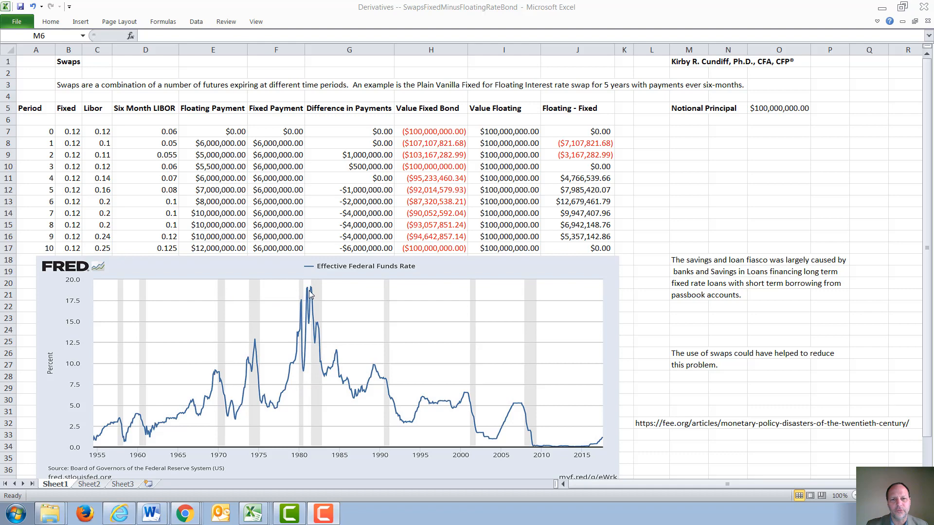
mouse_move(312, 327)
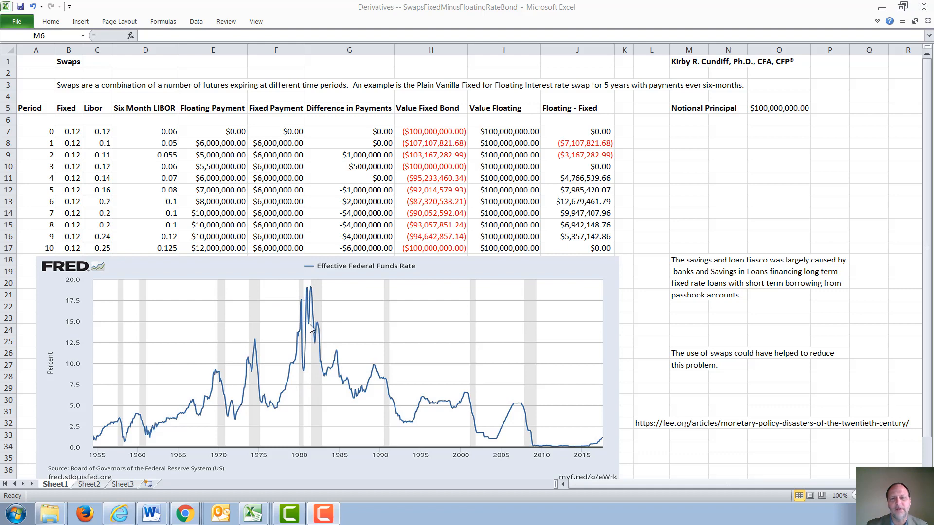
mouse_move(131, 408)
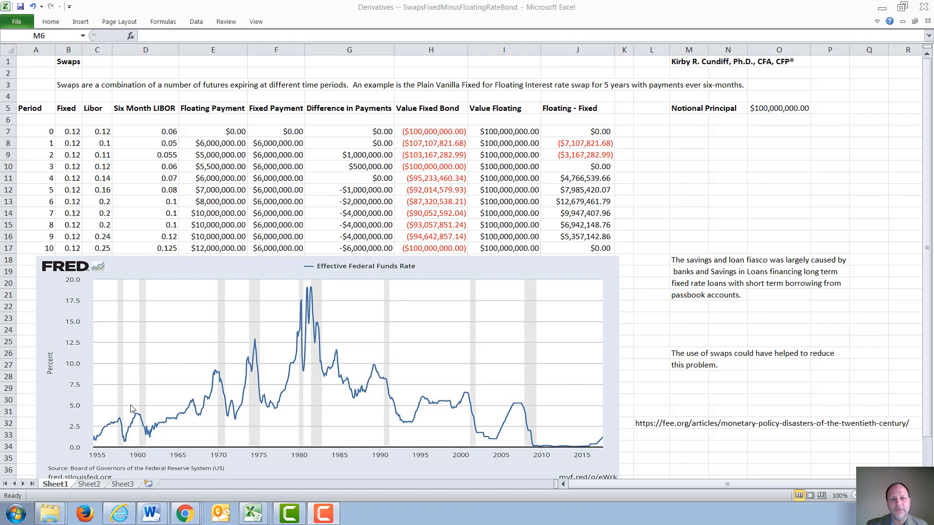
mouse_move(305, 404)
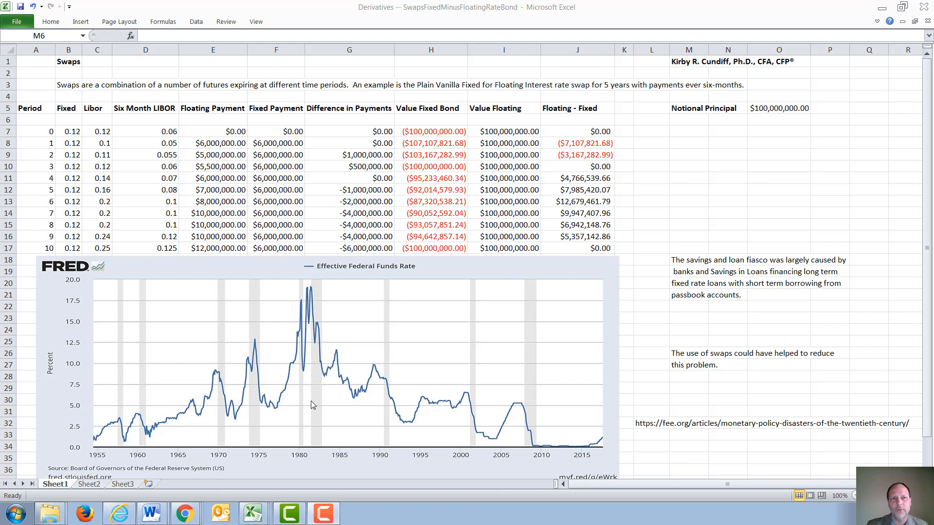
mouse_move(418, 217)
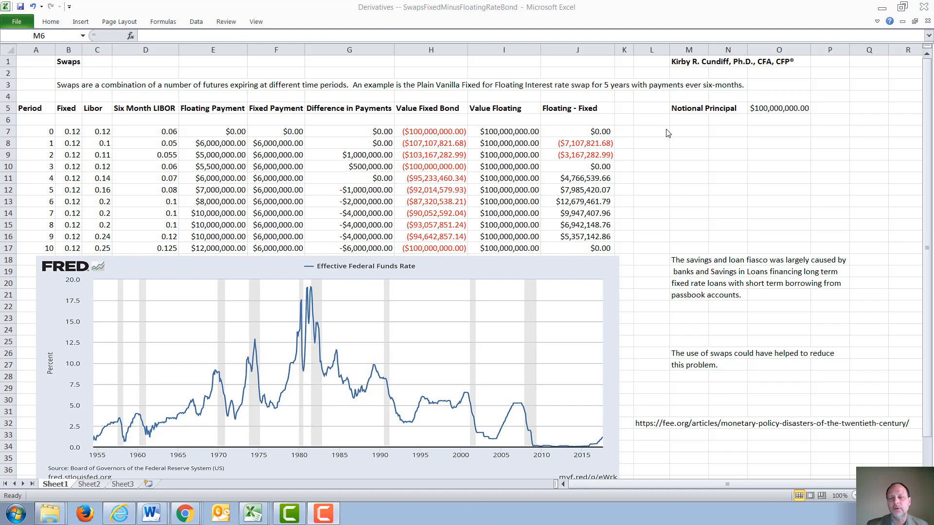
mouse_move(729, 118)
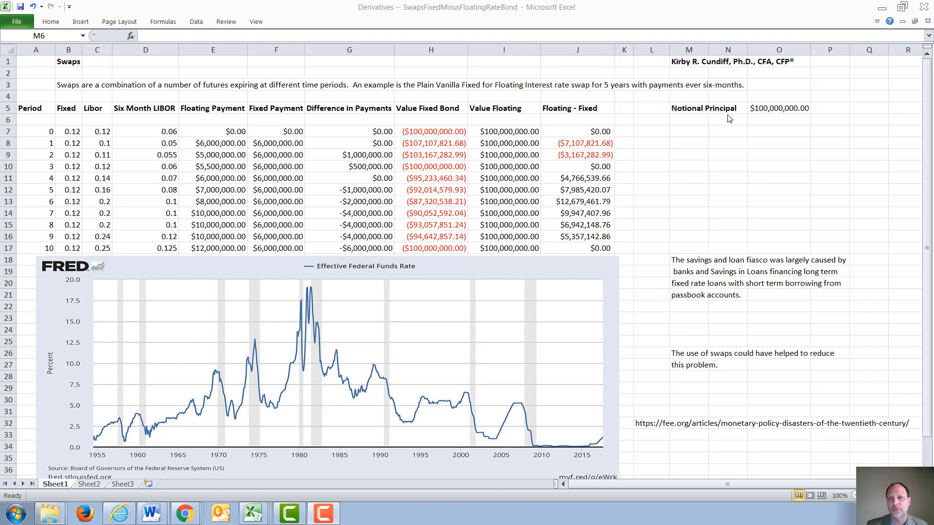
mouse_move(808, 122)
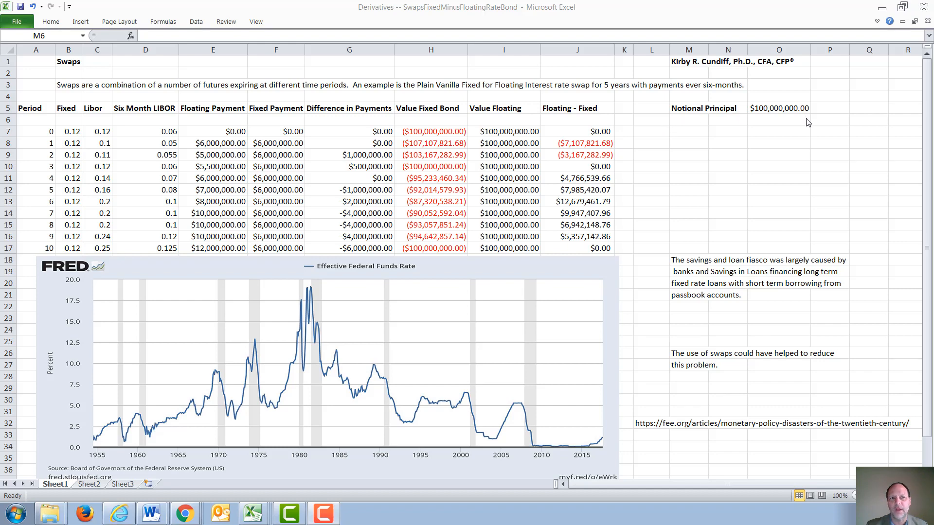
mouse_move(165, 169)
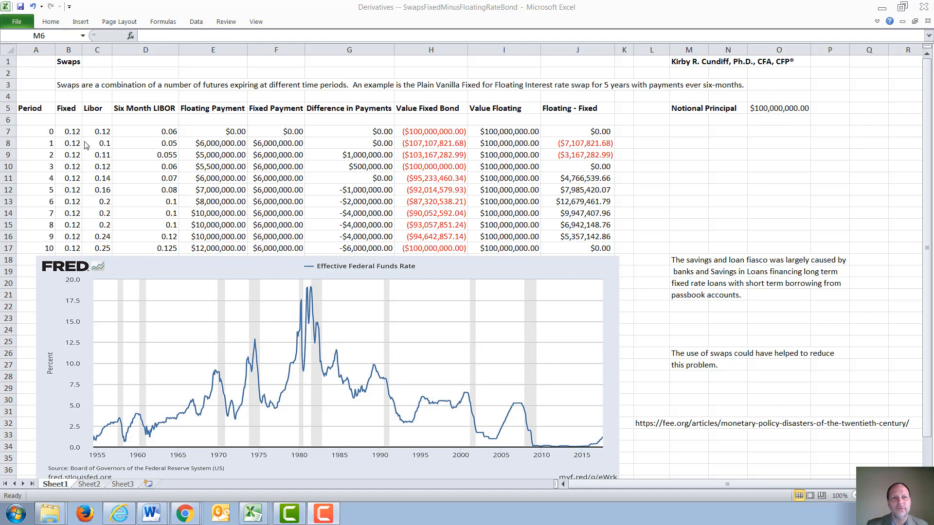
mouse_move(75, 130)
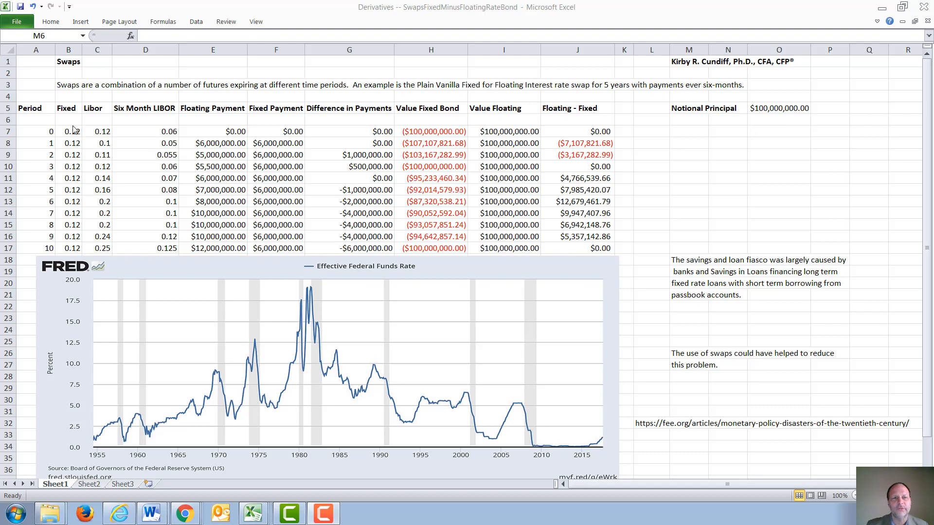
mouse_move(73, 174)
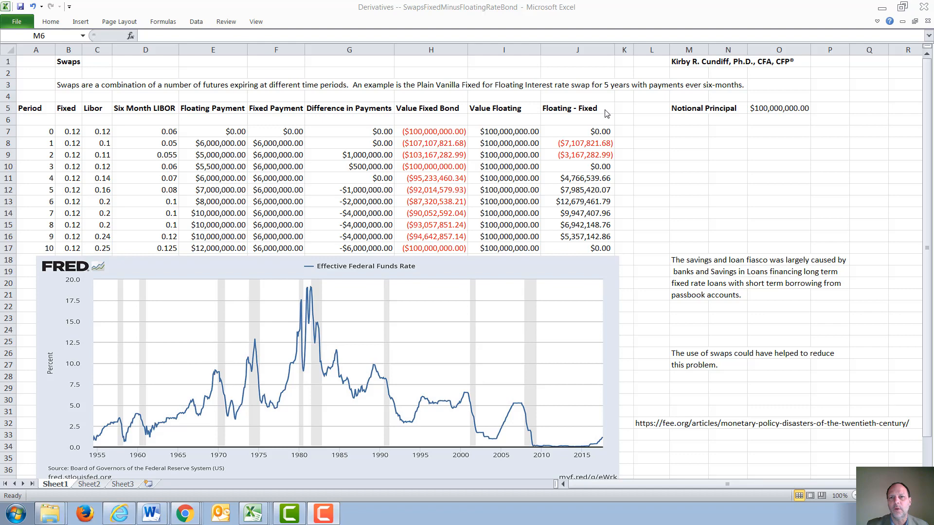
mouse_move(671, 98)
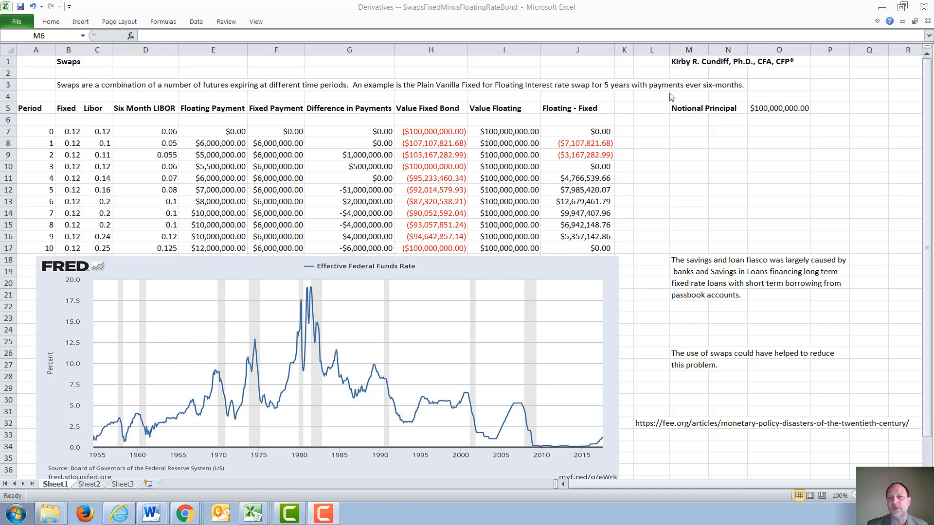
mouse_move(101, 170)
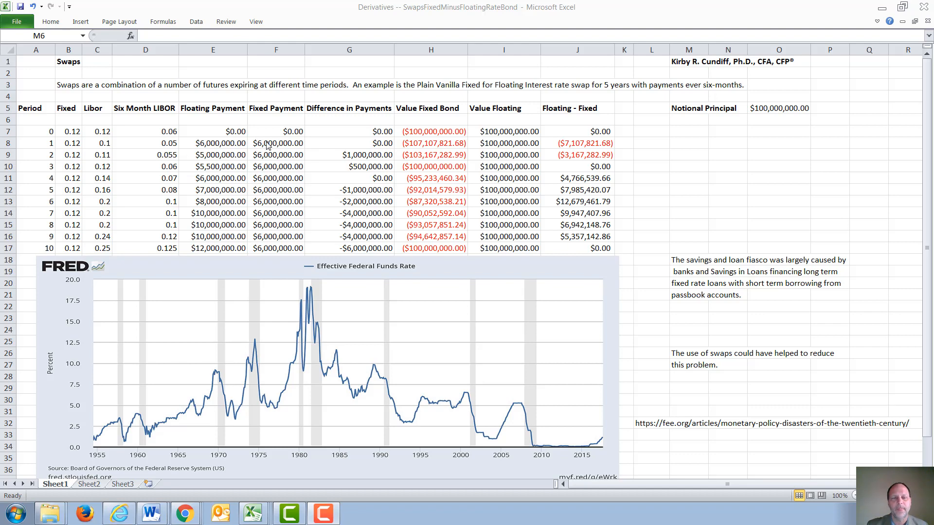
mouse_move(92, 118)
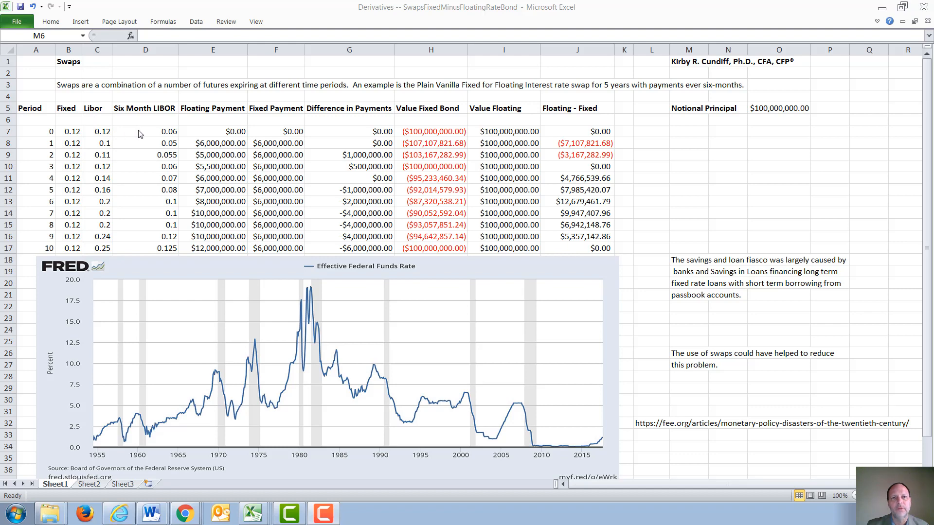
mouse_move(269, 191)
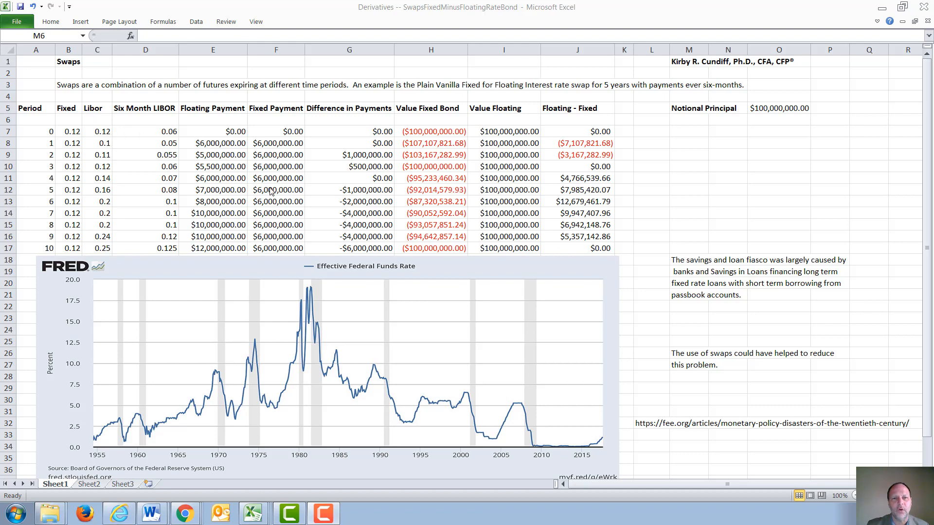
mouse_move(684, 140)
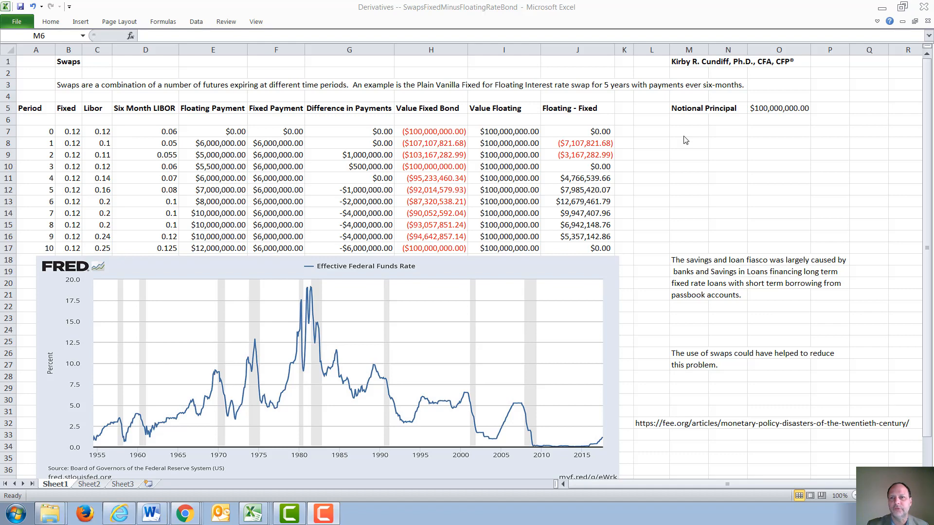
mouse_move(436, 183)
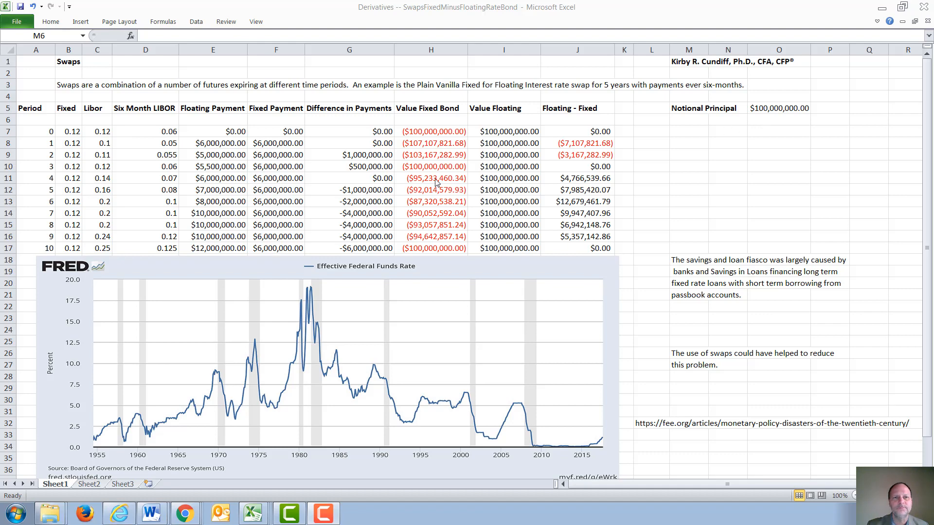
mouse_move(205, 135)
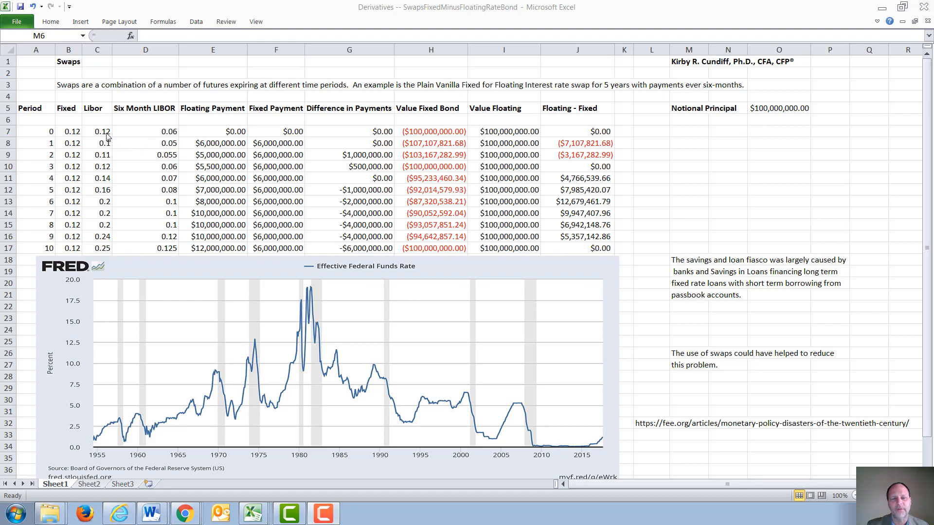
mouse_move(142, 135)
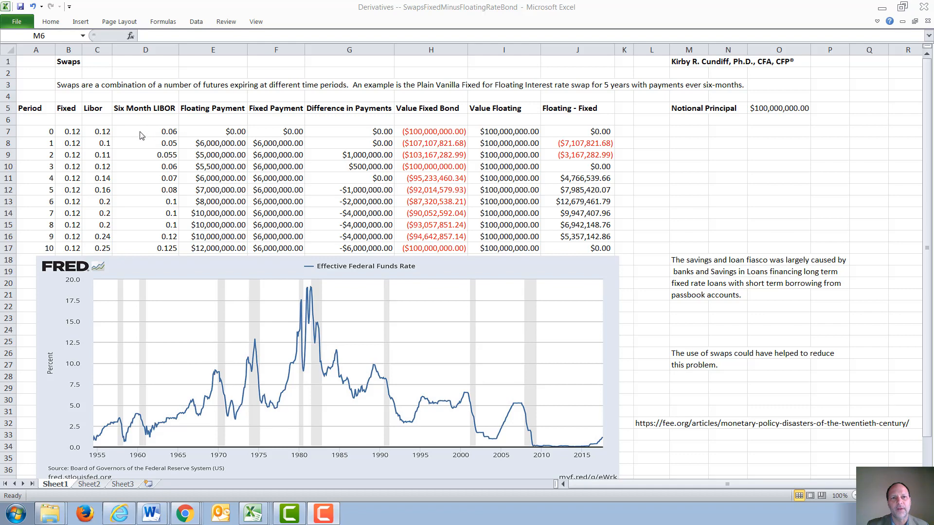
mouse_move(206, 147)
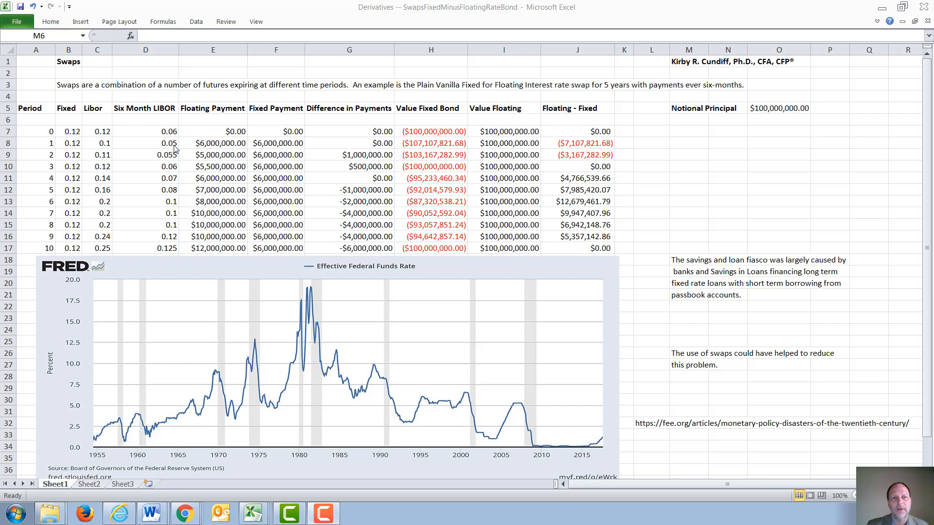
left_click(213, 155)
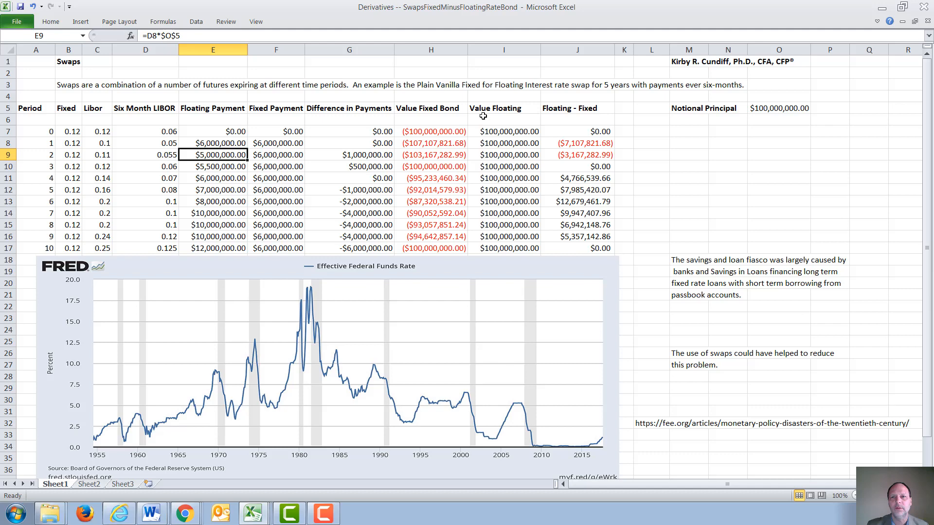
mouse_move(406, 225)
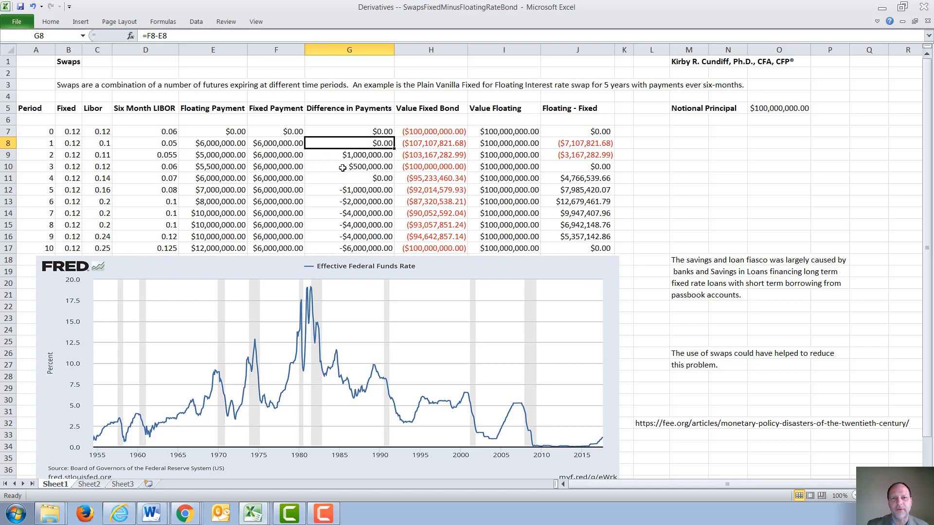
mouse_move(351, 249)
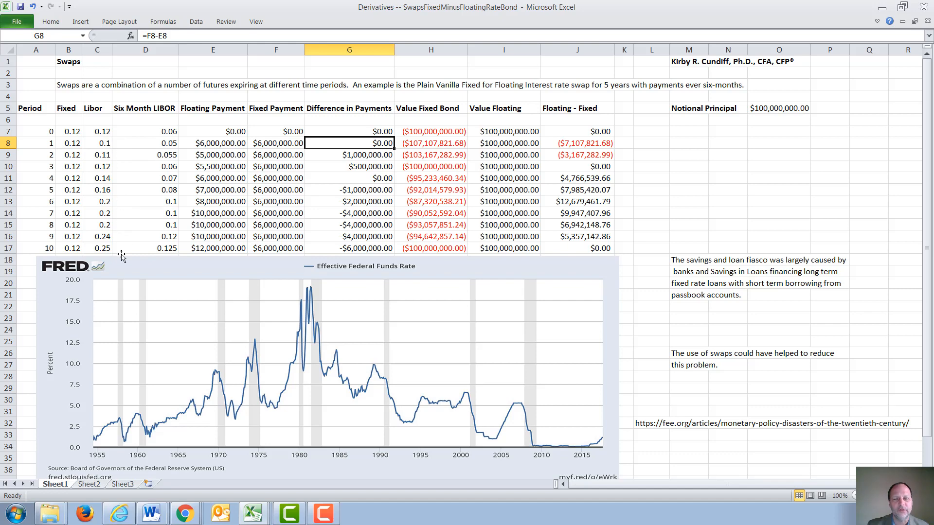
left_click(651, 166)
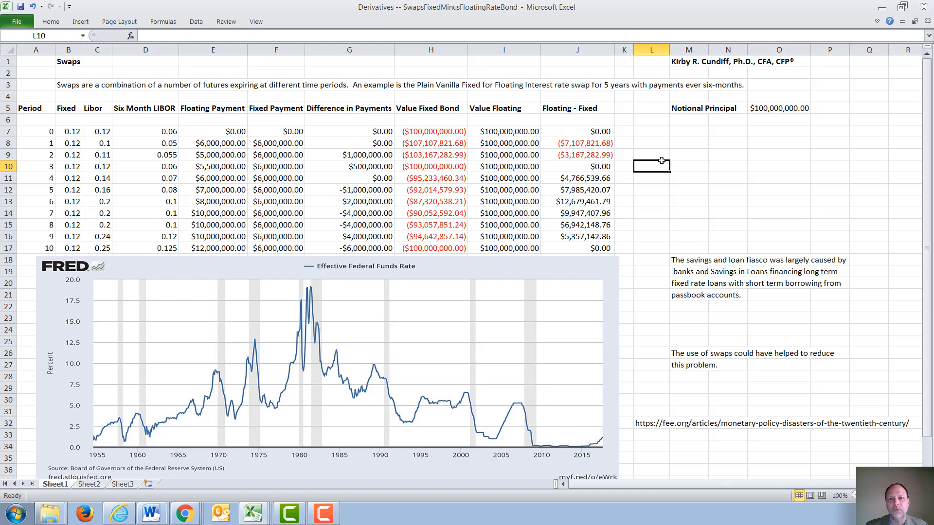
mouse_move(438, 238)
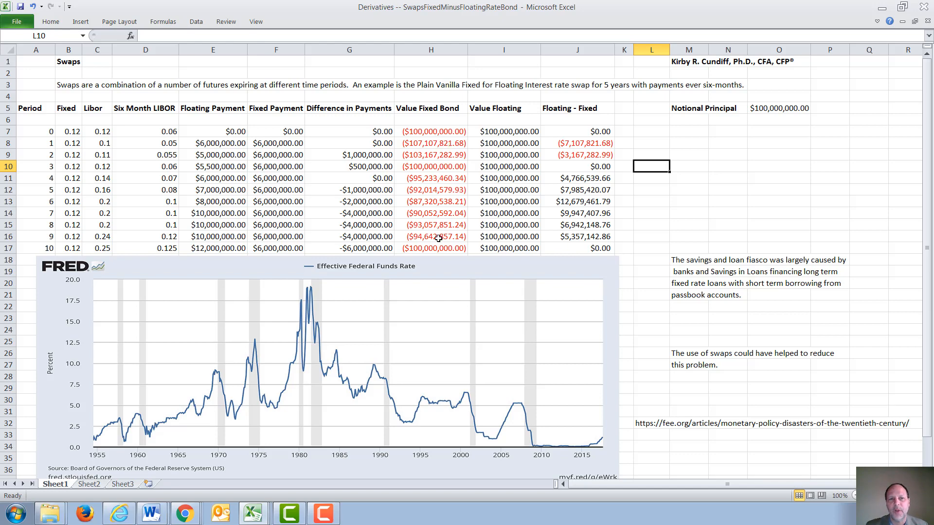
mouse_move(286, 237)
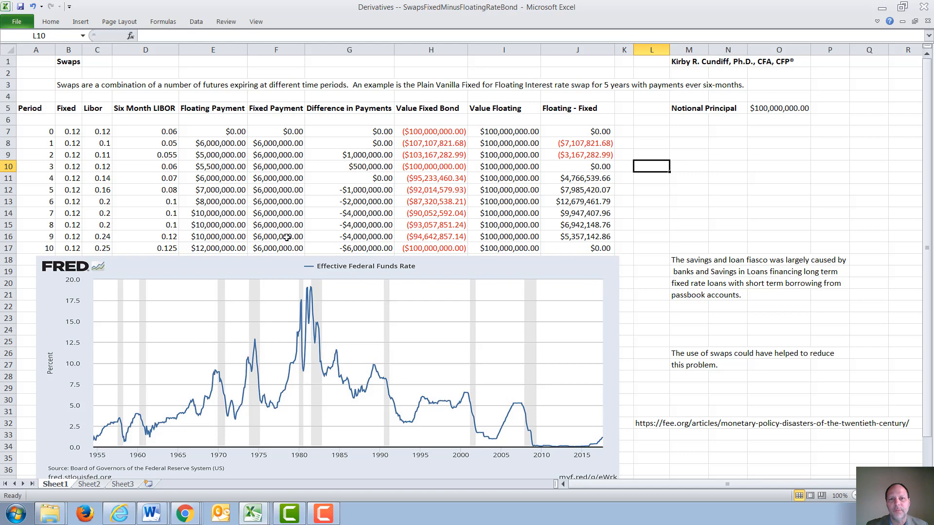
mouse_move(435, 179)
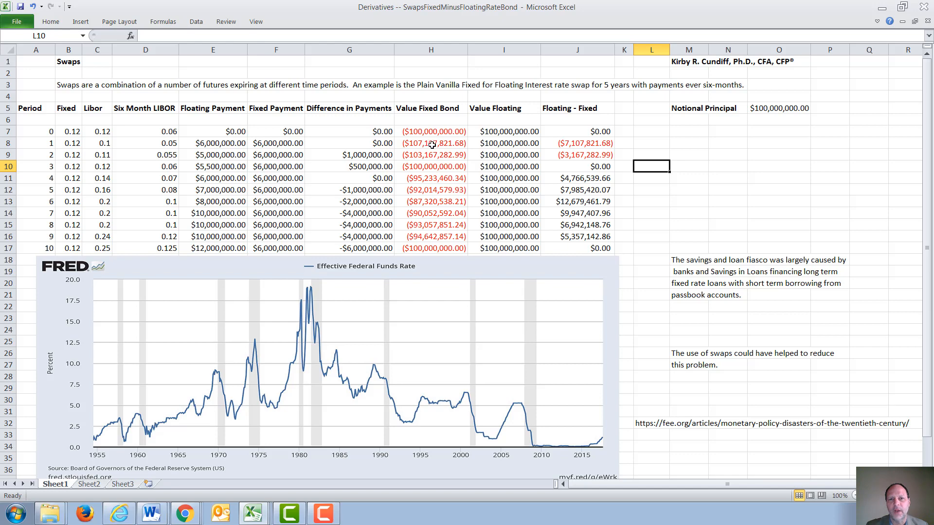
left_click(431, 143)
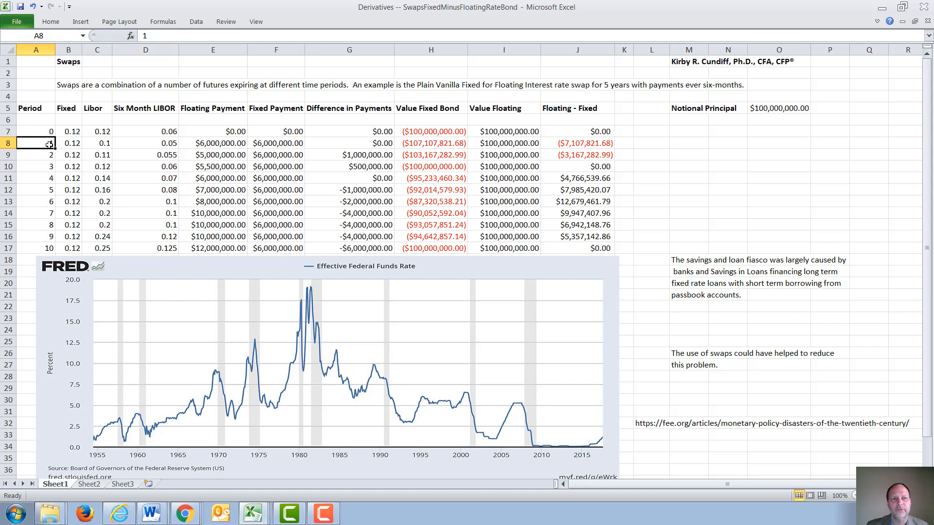
mouse_move(410, 148)
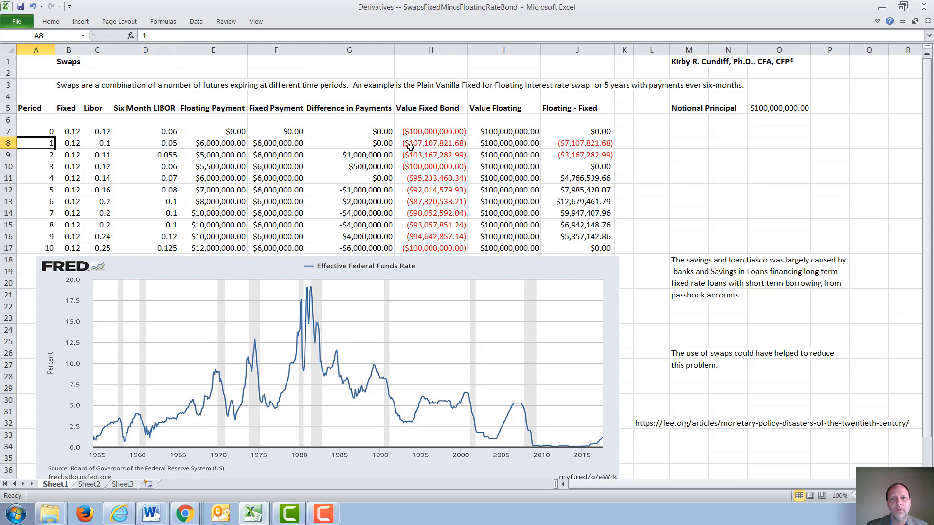
left_click(430, 143)
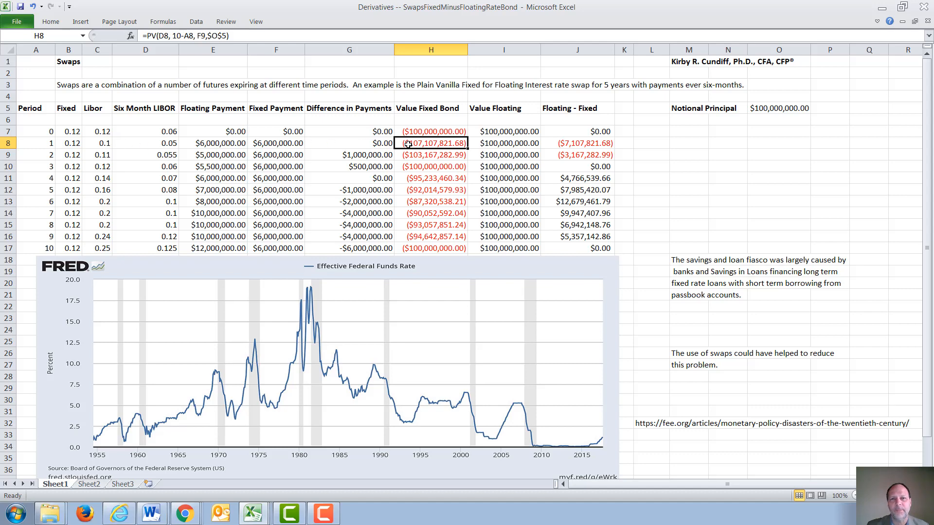
mouse_move(136, 171)
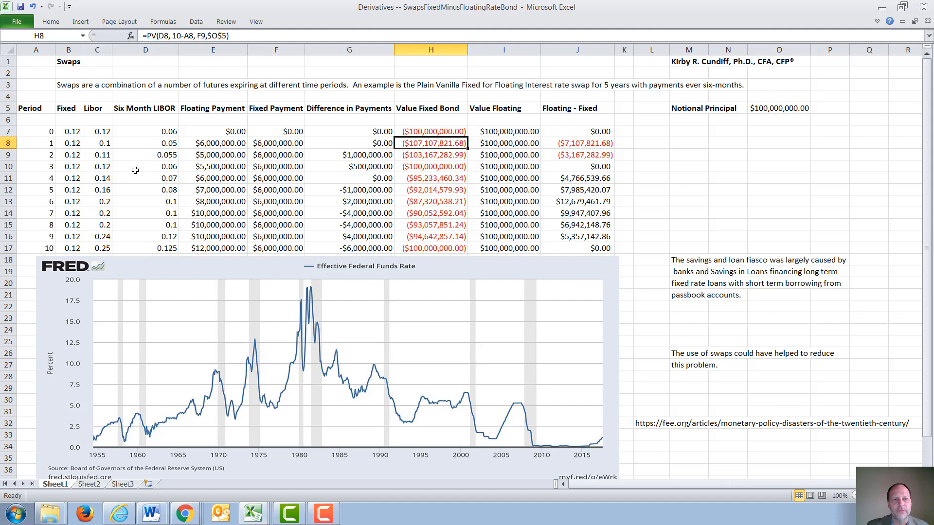
mouse_move(445, 171)
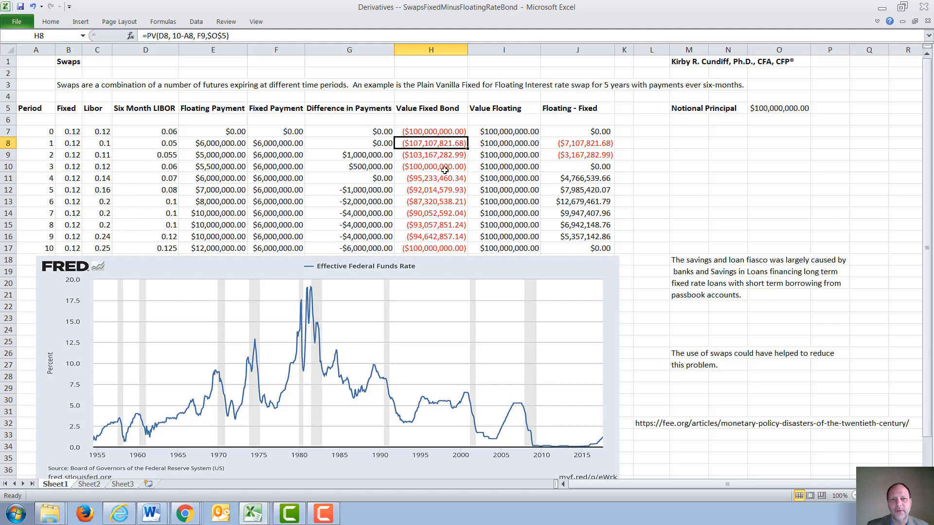
mouse_move(437, 238)
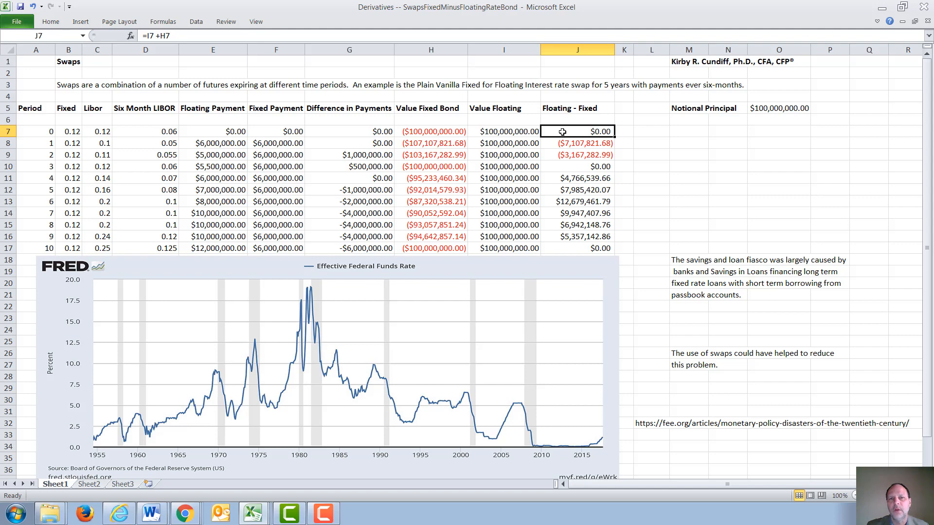
left_click(430, 143)
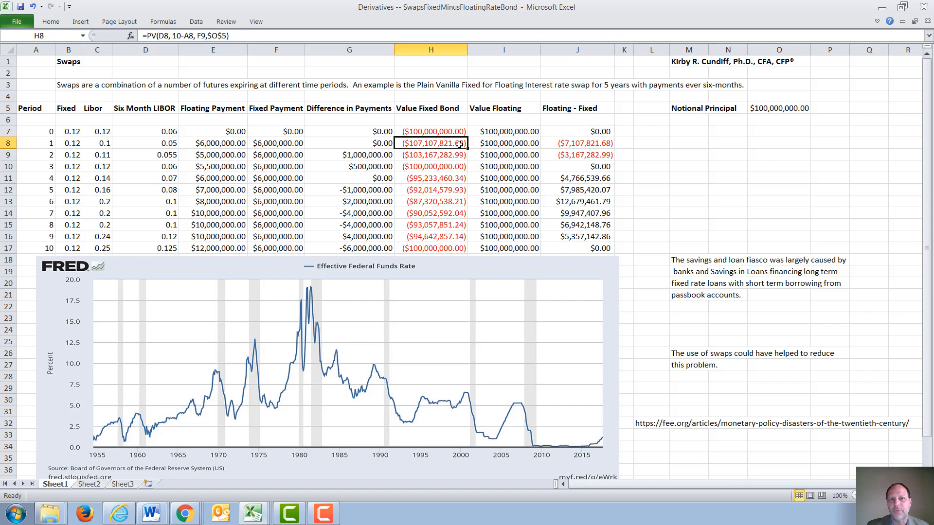
mouse_move(480, 144)
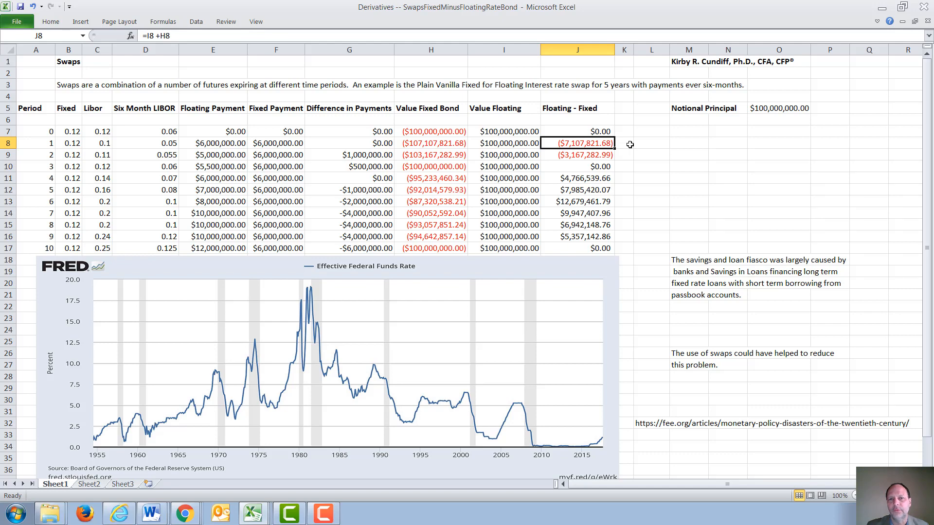
mouse_move(430, 151)
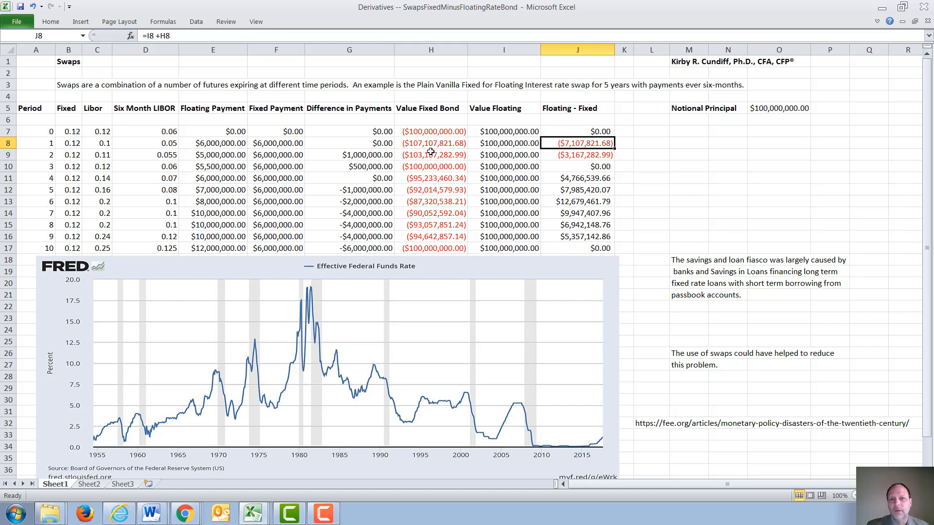
left_click(431, 201)
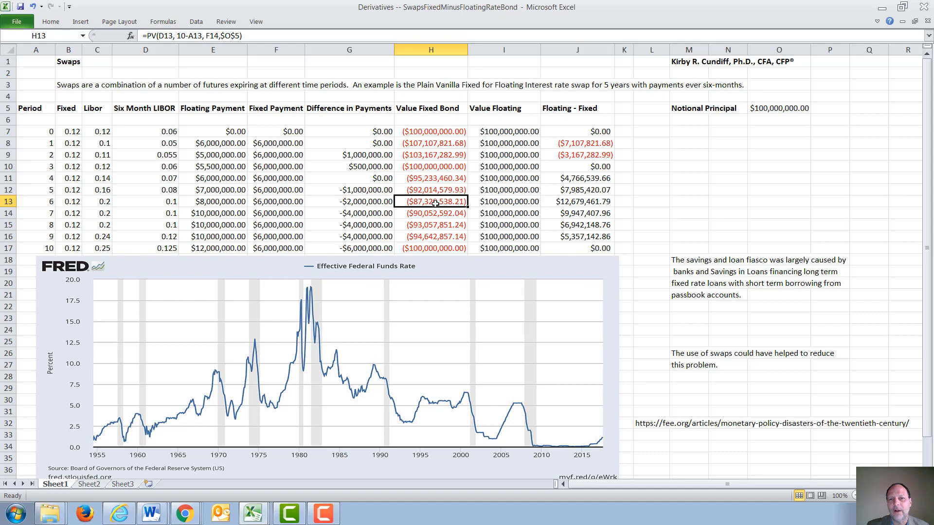
mouse_move(539, 202)
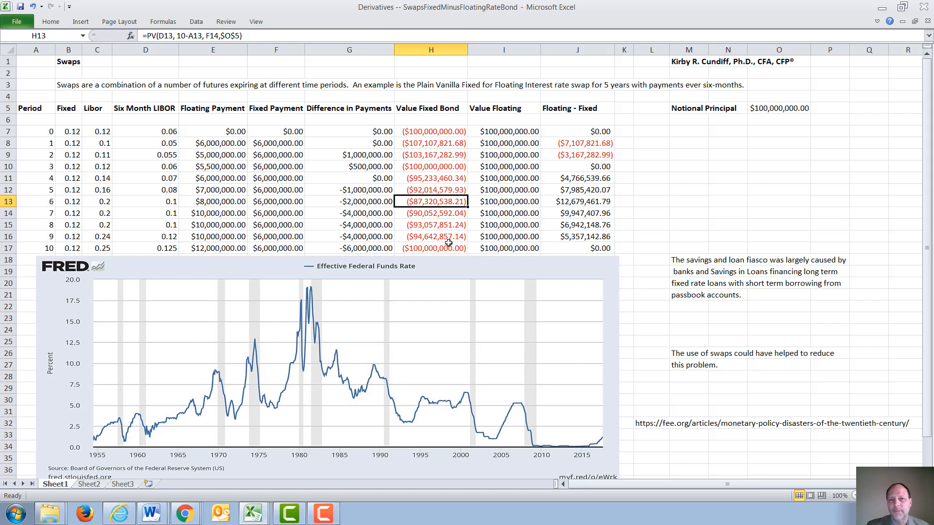
left_click(577, 248)
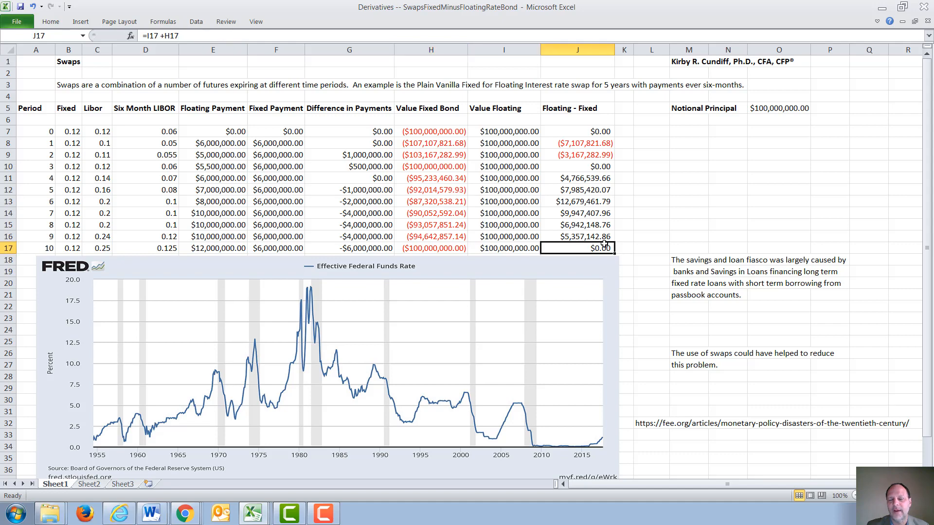
mouse_move(665, 228)
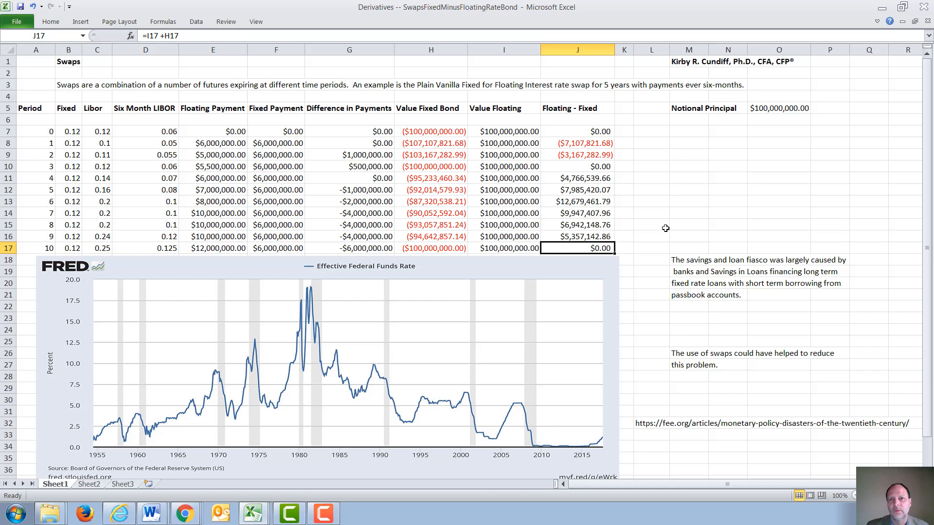
mouse_move(643, 408)
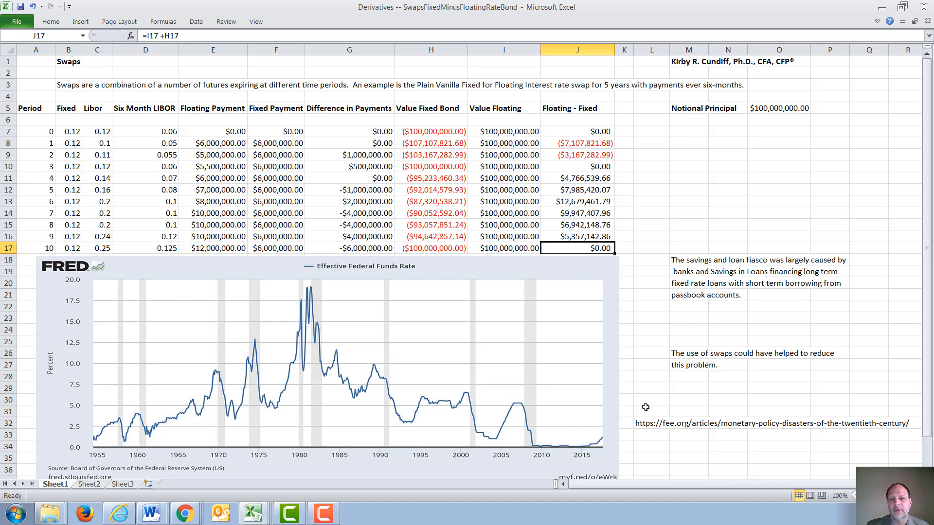
mouse_move(667, 431)
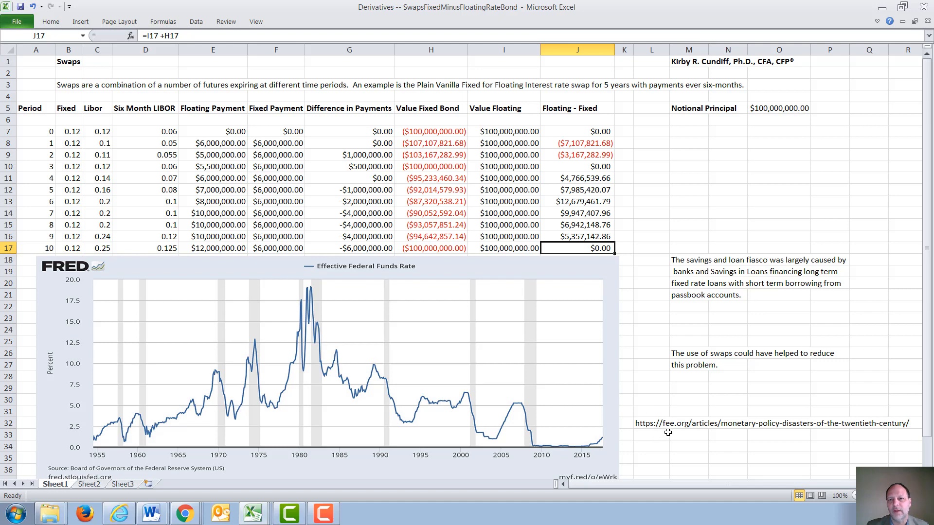
mouse_move(694, 430)
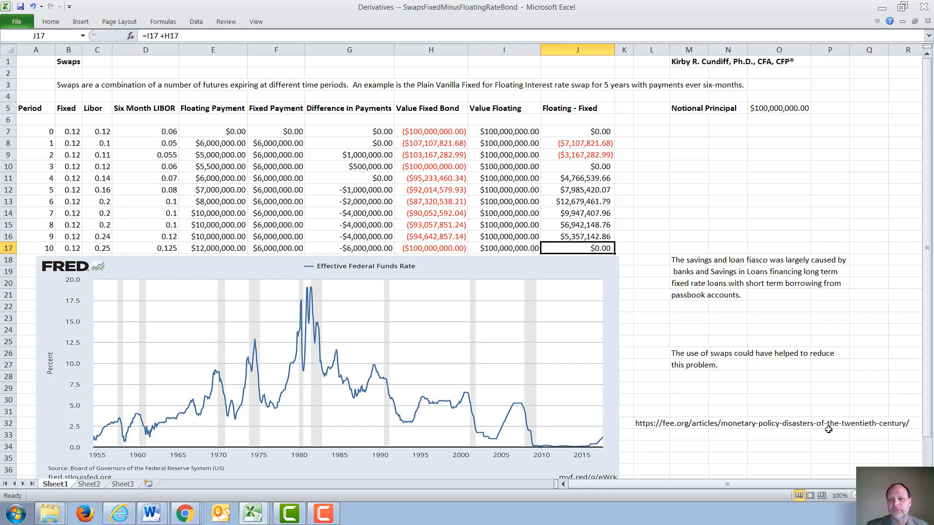
mouse_move(873, 430)
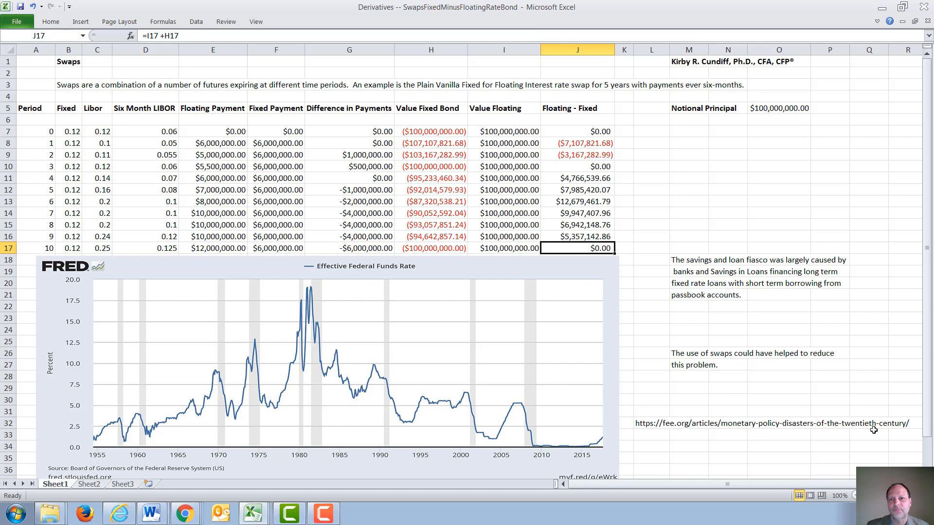